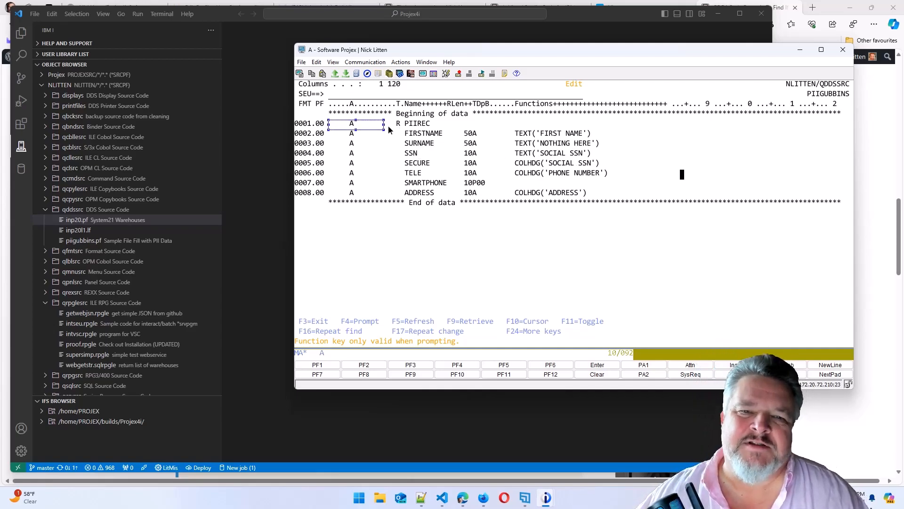
# - Review the PIIGUBBINS DDS source in SEU and exit to the Exit screen
pyautogui.moveTo(356, 124); pyautogui.dragTo(707, 196)
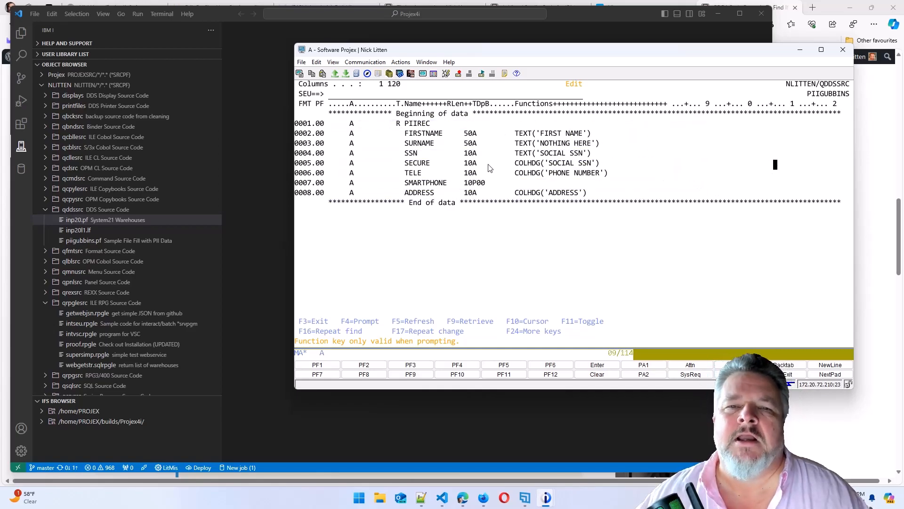
pyautogui.moveTo(571, 165)
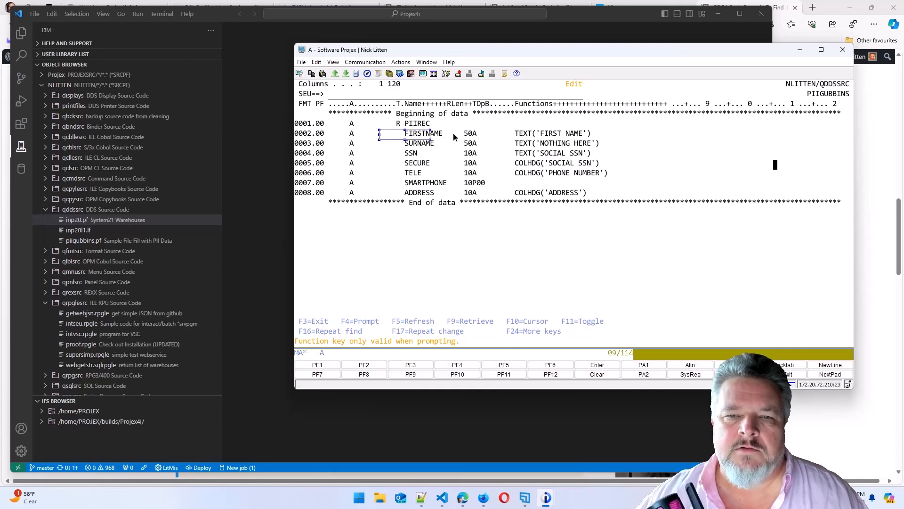
pyautogui.moveTo(379, 133); pyautogui.dragTo(646, 195)
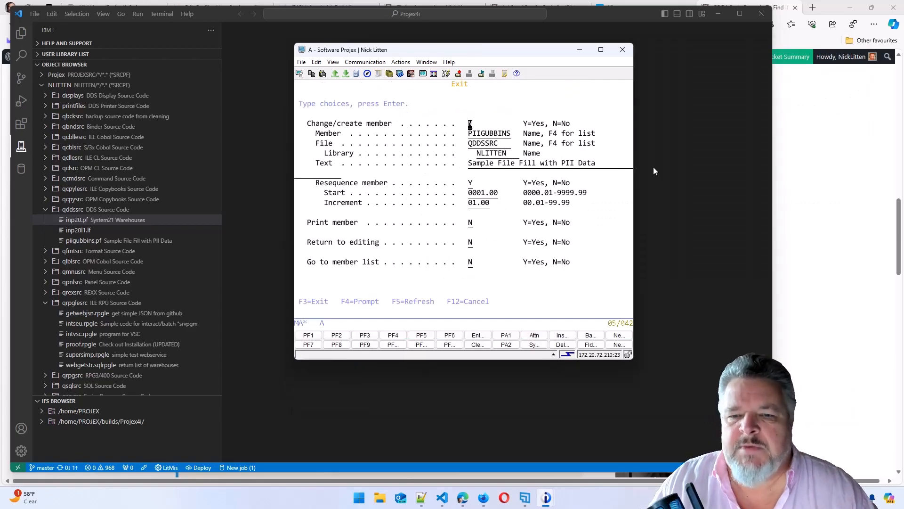
# - Leave SEU, request a PIIGUBBINS compile, and decline replacing the existing file object
pyautogui.press('Enter')
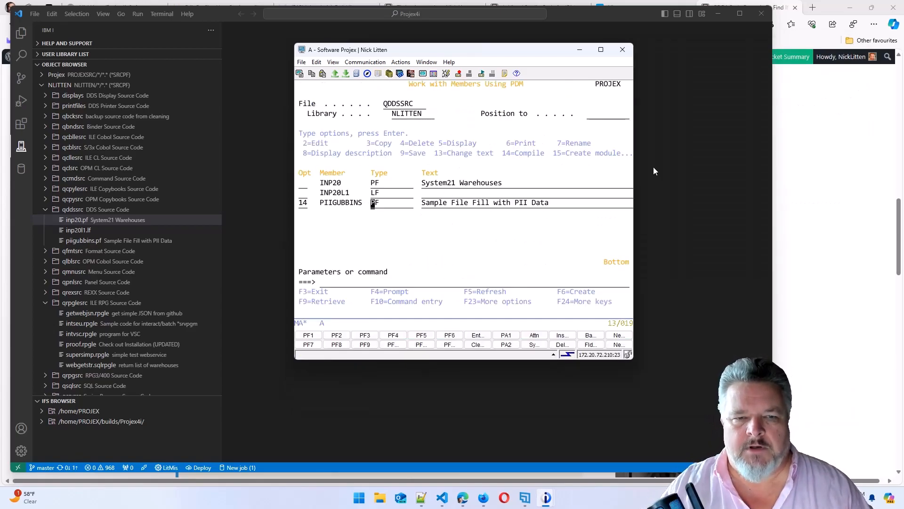
pyautogui.press('Enter')
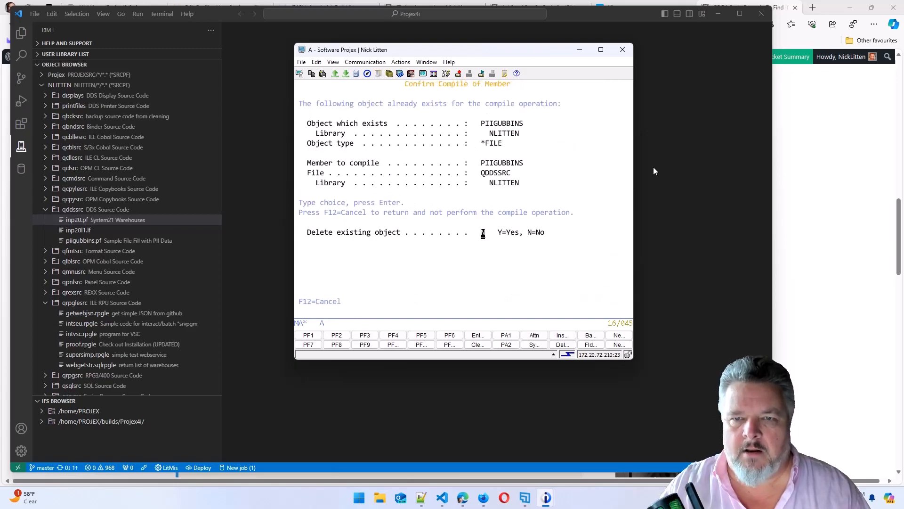
pyautogui.press('Enter')
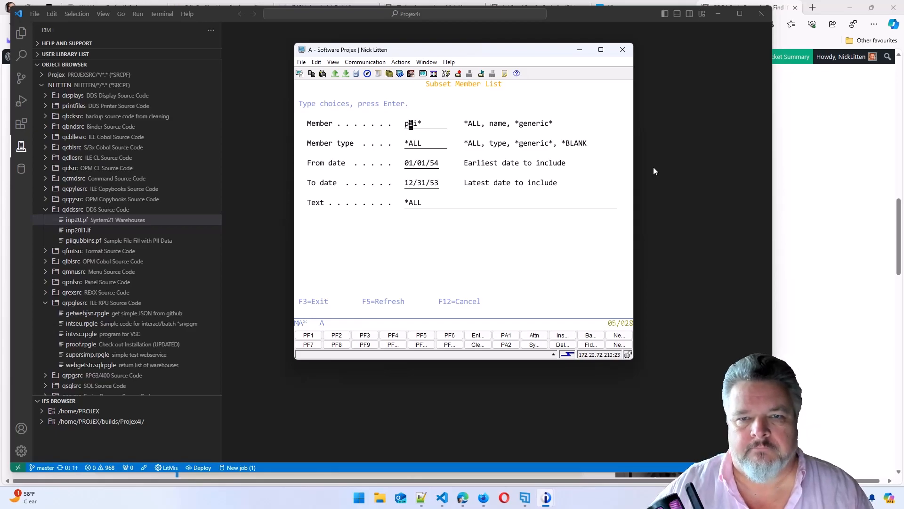
# - Apply the pii* member subset and run DSPFD PIIGUBBINS to display its file description
pyautogui.press('Enter')
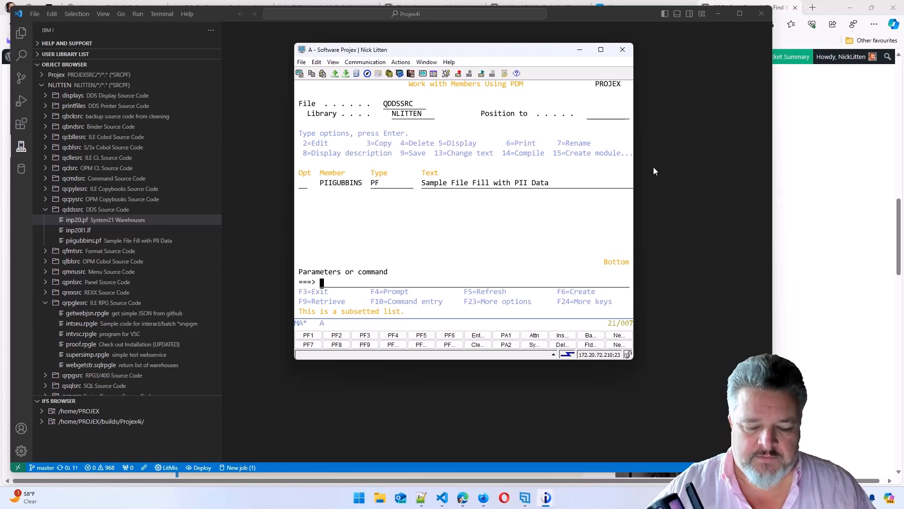
pyautogui.write('dspfd piigubbins')
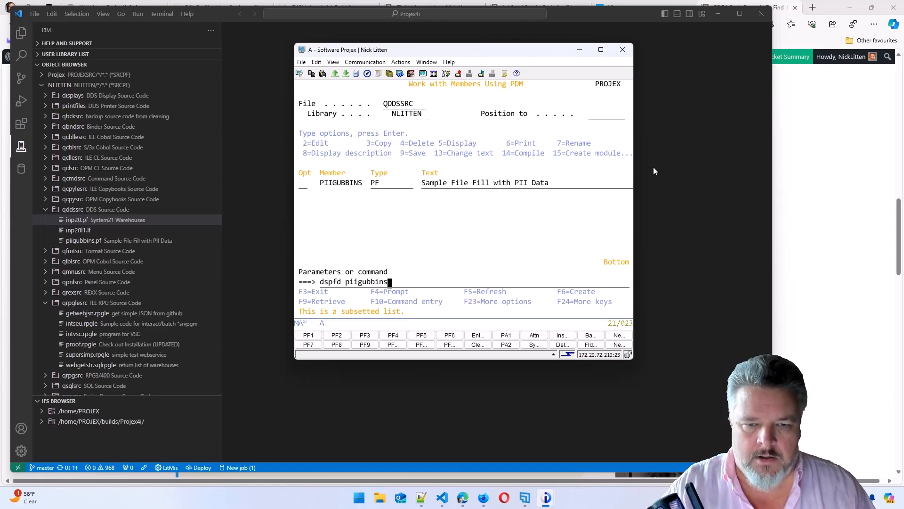
pyautogui.press('Enter')
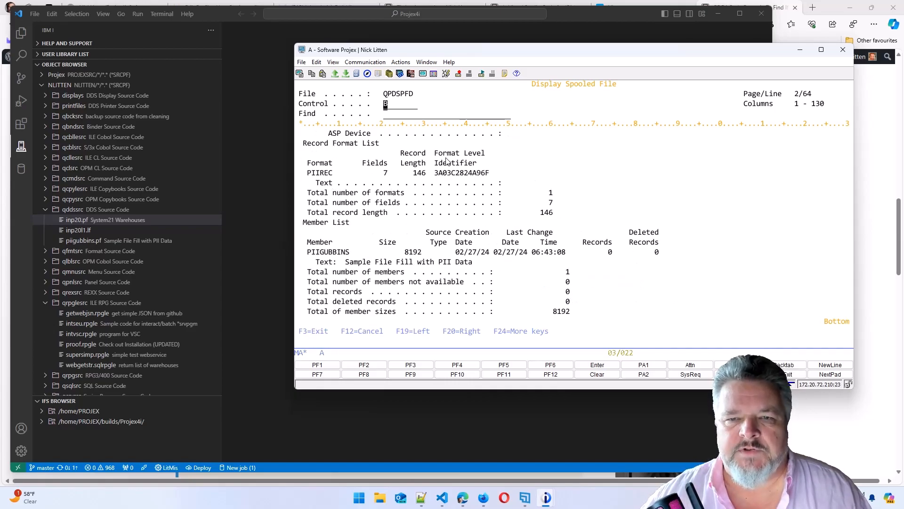
# - Select the format level identifier in the PIIGUBBINS description, then return to PDM
pyautogui.doubleClick(461, 172)
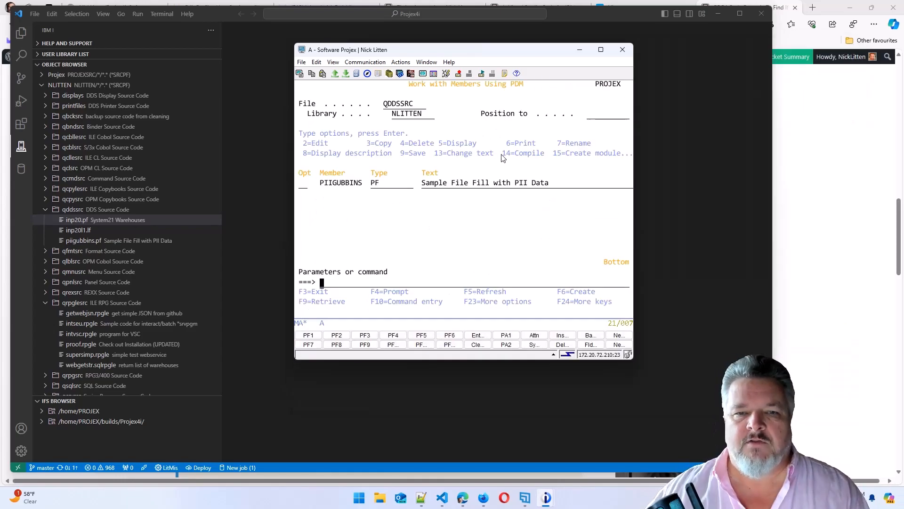
pyautogui.moveTo(530, 243)
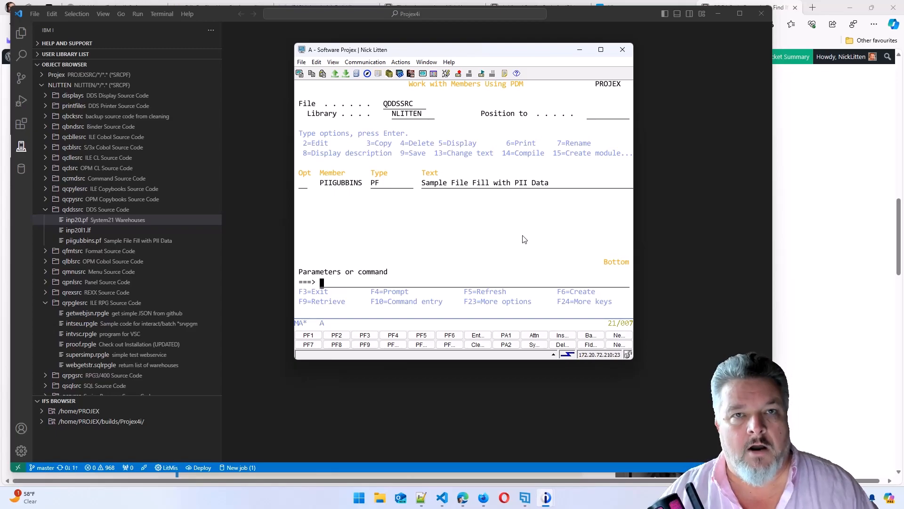
# - Prompt the RTVDDLSRC command from the PDM command line
pyautogui.write('rtv')
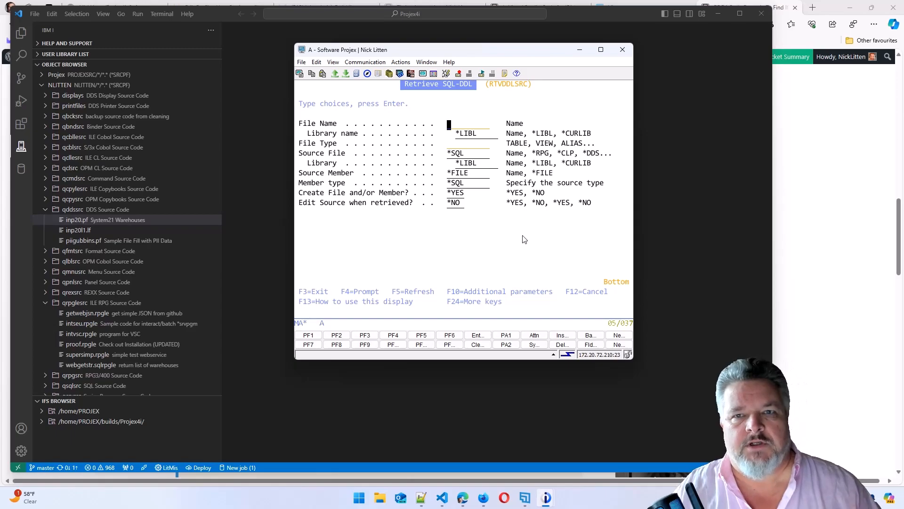
# - Fill RTVDDLSRC with file PIIGUBBINS, library NLITTEN, type TABLE, source file QSQLSRC
pyautogui.write('F')
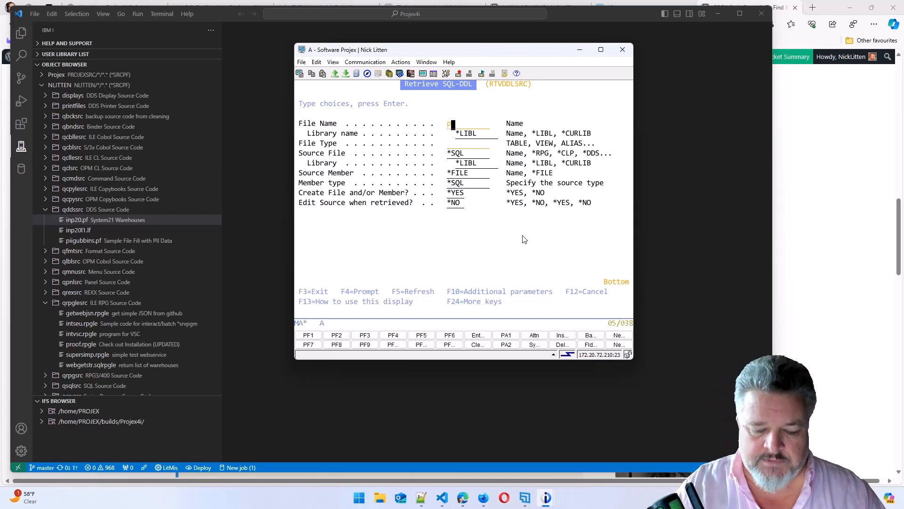
pyautogui.write('piigubbins')
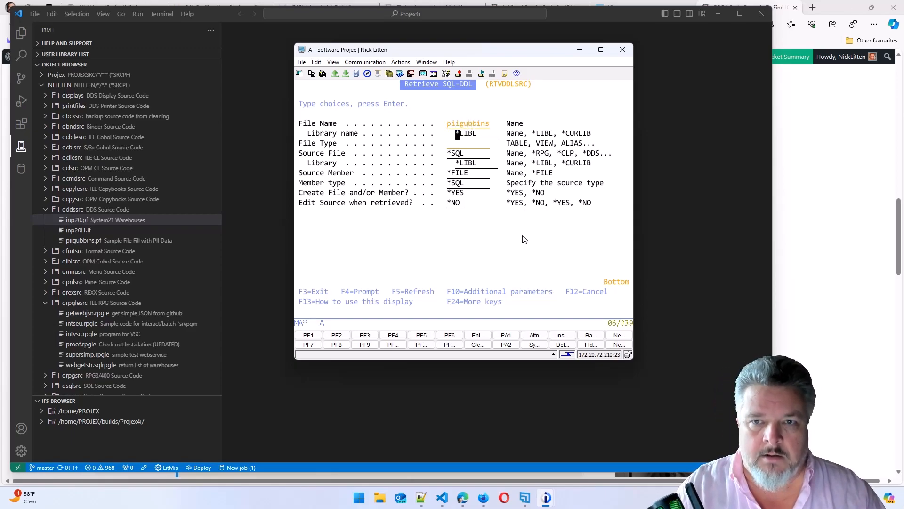
pyautogui.write('nlitten')
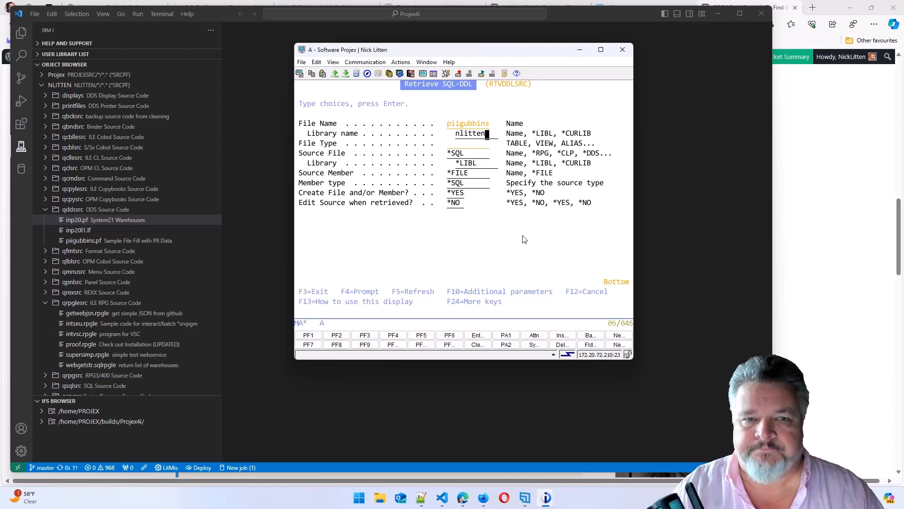
pyautogui.write('table')
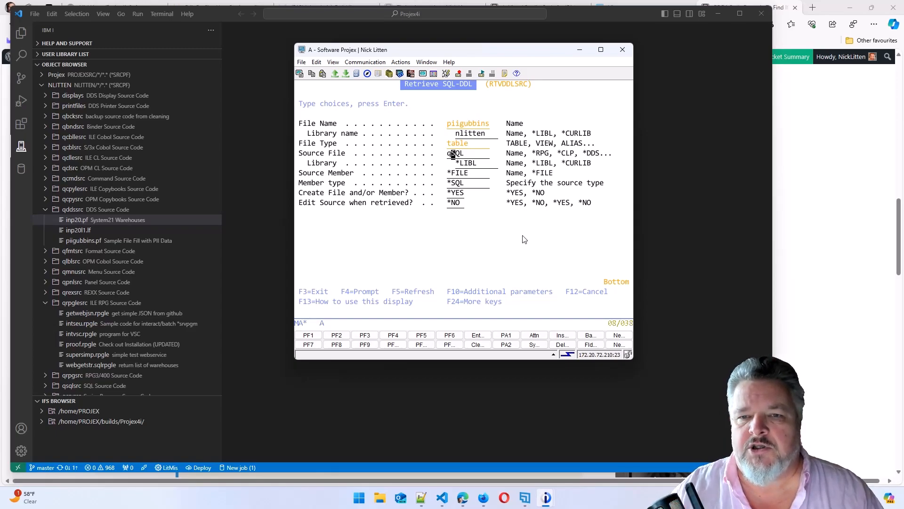
pyautogui.write('qsqlsrc')
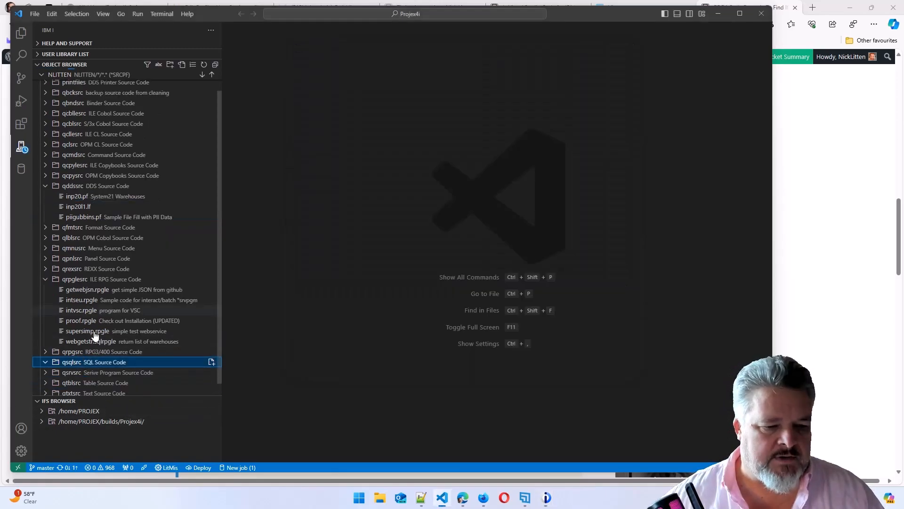
# - Collapse and re-expand QSQLSRC in the NLITTEN library of the Object Browser
pyautogui.click(46, 361)
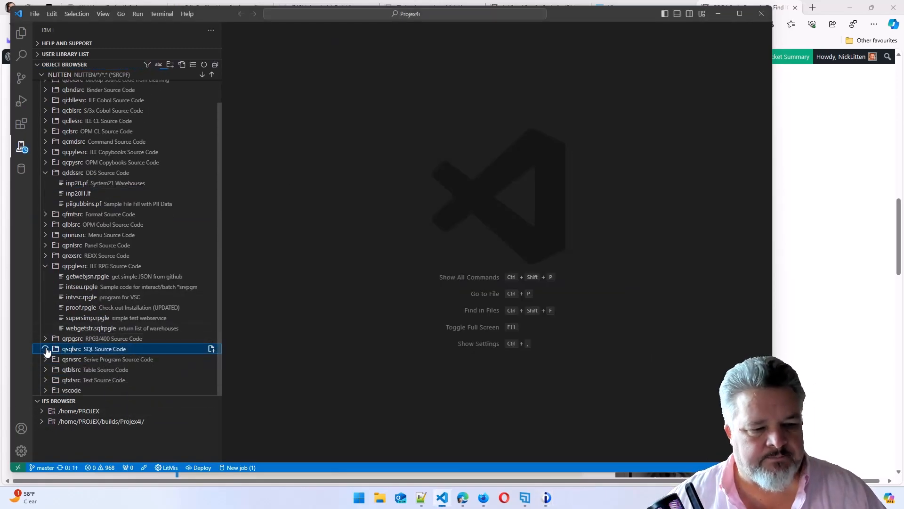
pyautogui.click(45, 348)
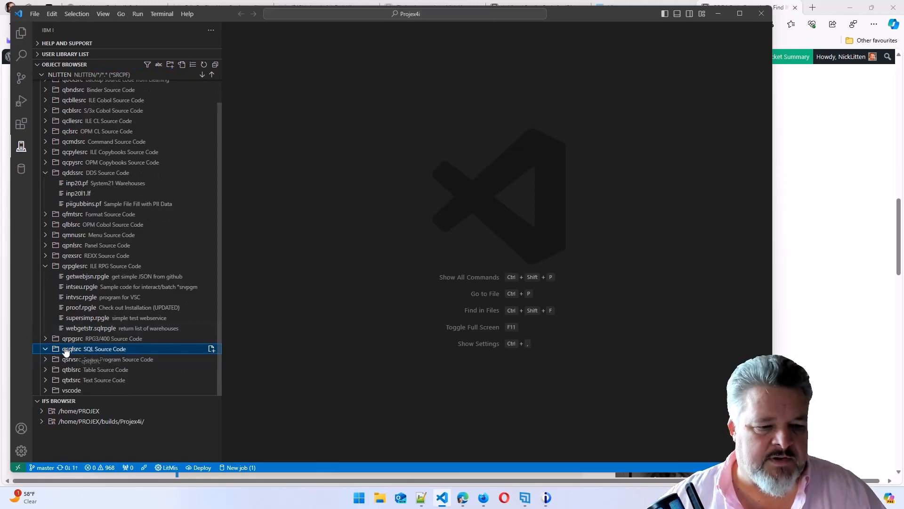
pyautogui.moveTo(94, 353)
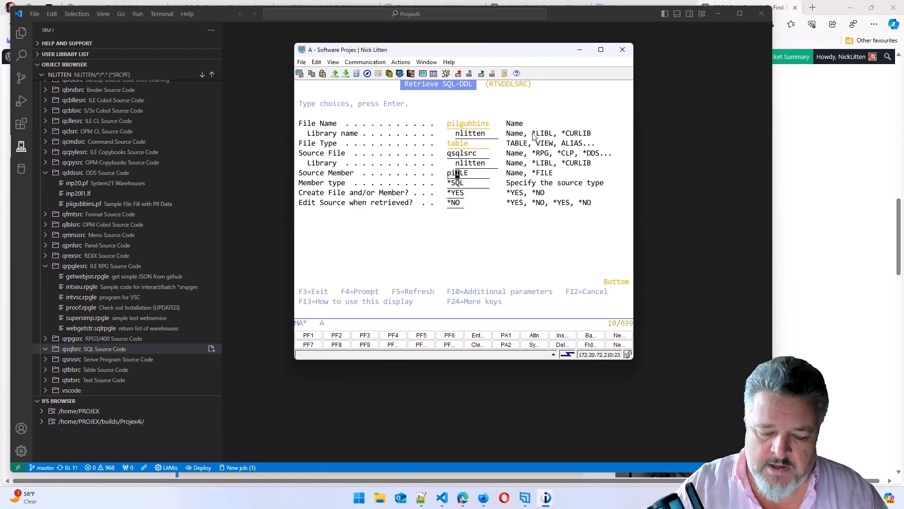
# - Retrieve the SQL-DDL into source member PIISQLGUB, opening it for editing
pyautogui.write('piisqlgub')
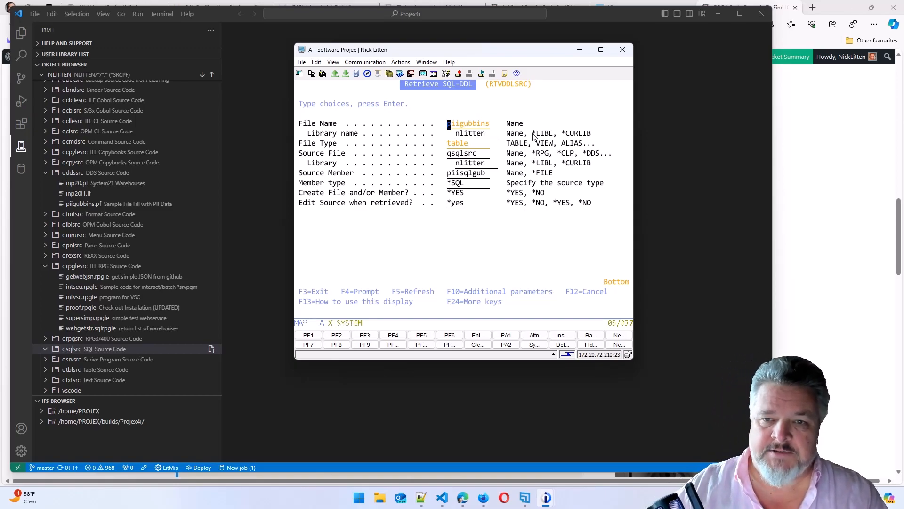
pyautogui.press('Enter')
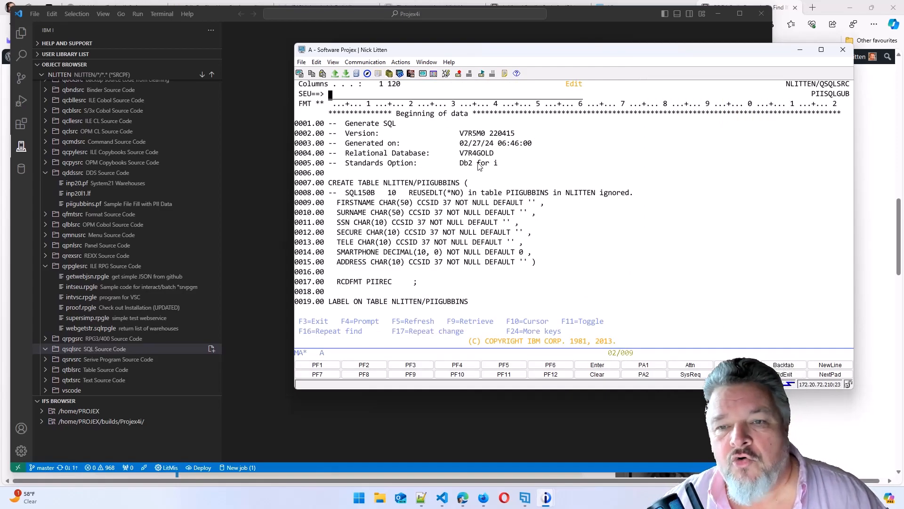
# - Review the generated SQL and rename the CREATE TABLE target to NLITTEN/PIISQLGUB
pyautogui.moveTo(329, 182); pyautogui.dragTo(582, 236)
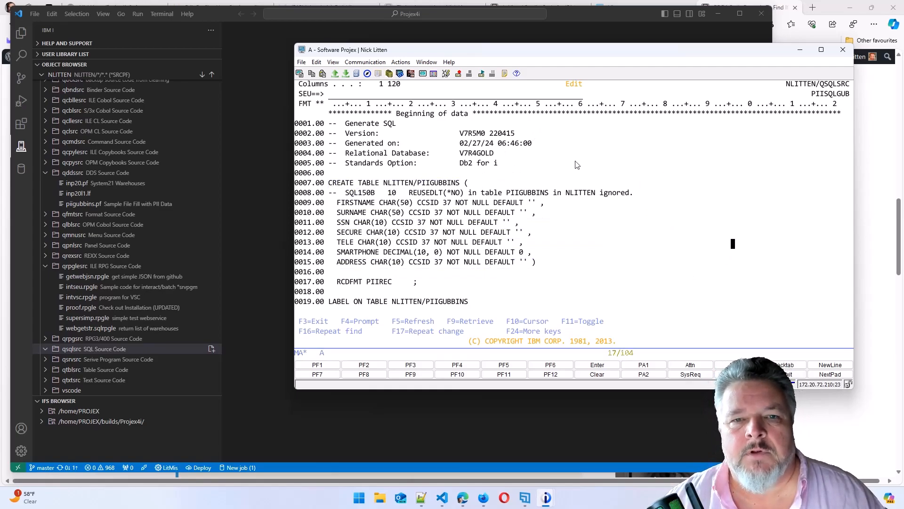
pyautogui.moveTo(329, 122); pyautogui.dragTo(615, 175)
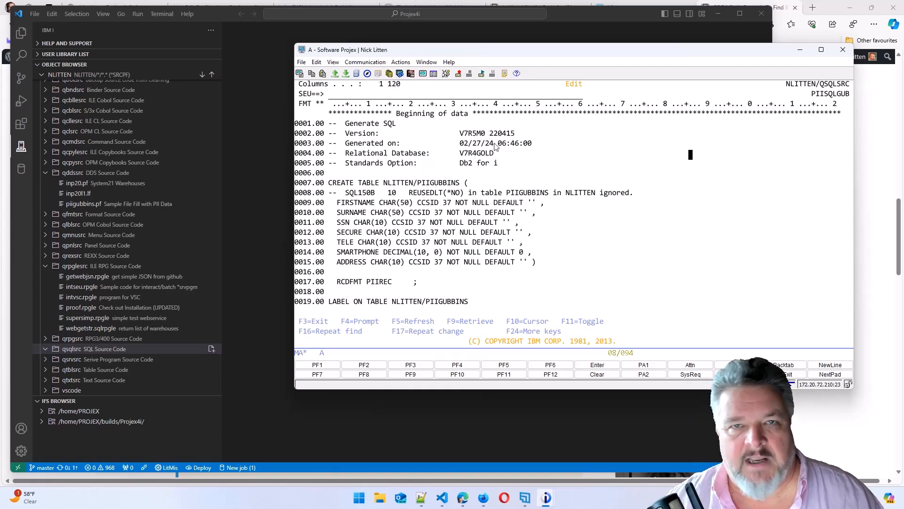
pyautogui.moveTo(366, 186)
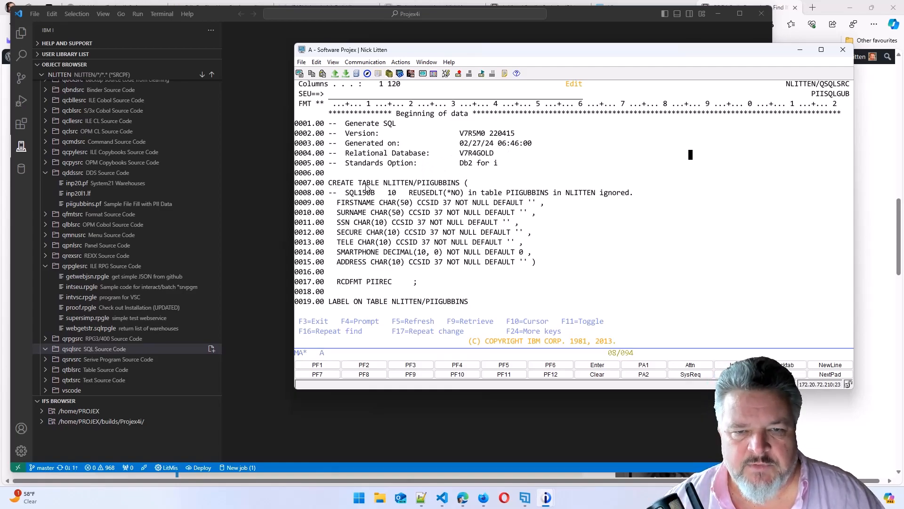
pyautogui.doubleClick(438, 183)
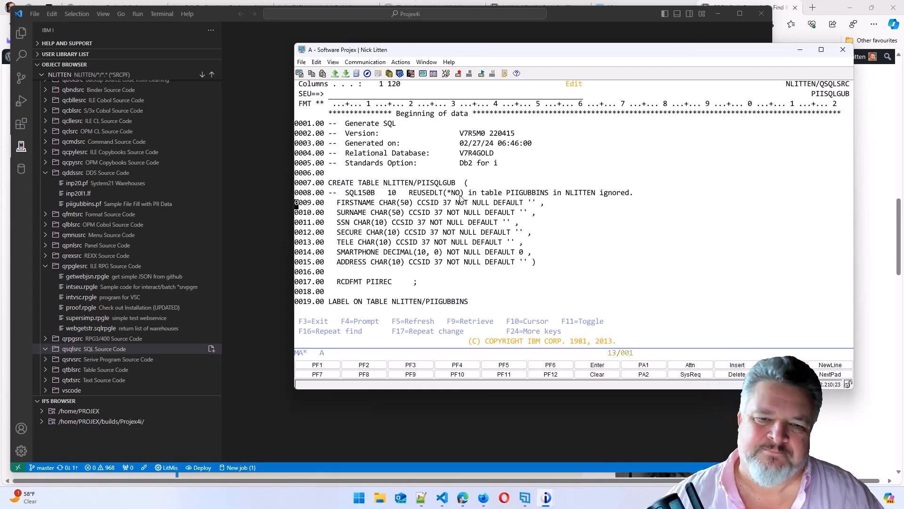
pyautogui.moveTo(337, 202); pyautogui.dragTo(559, 266)
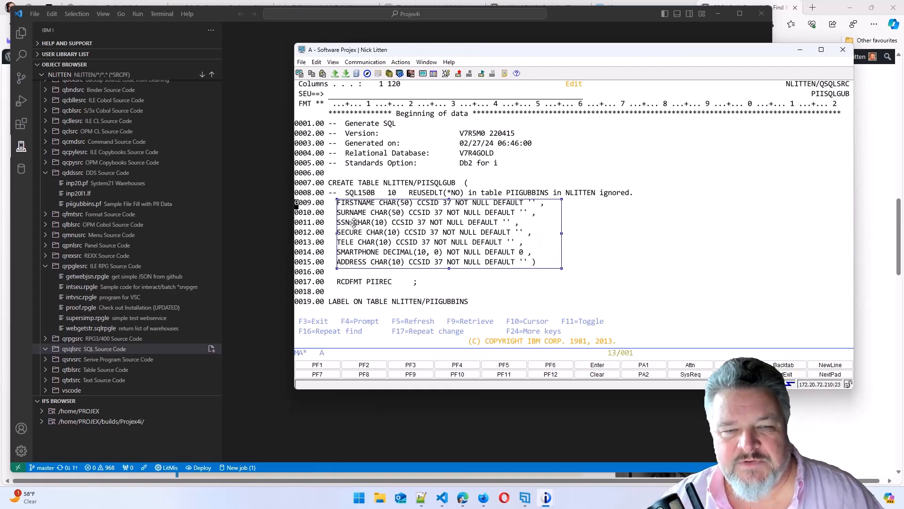
pyautogui.moveTo(406, 247)
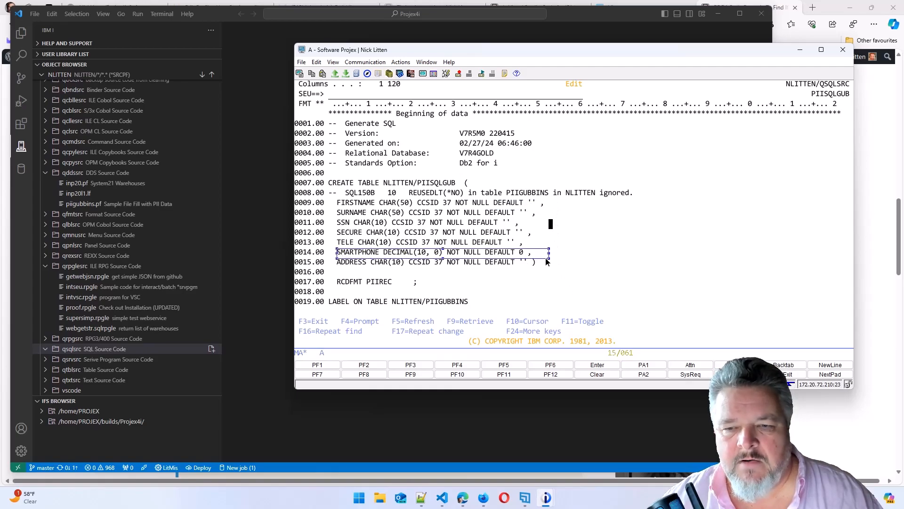
pyautogui.moveTo(596, 273)
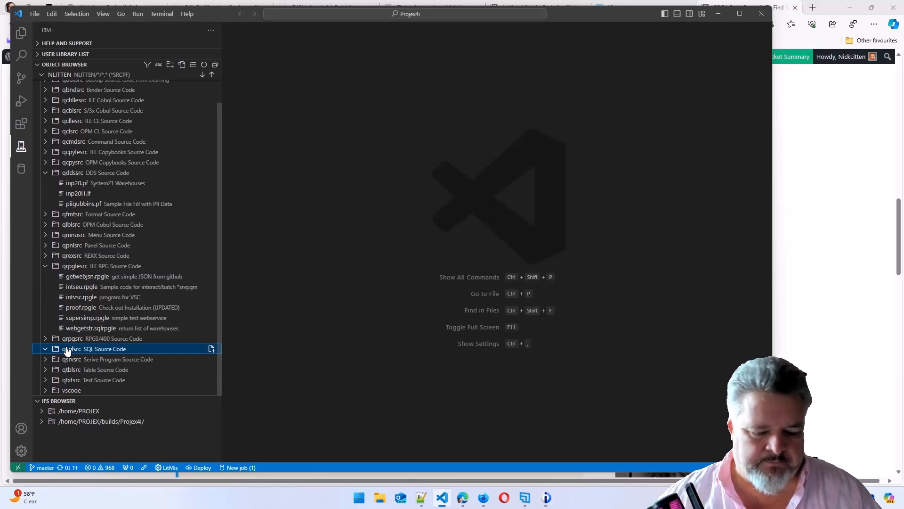
# - Expand QSQLSRC and open member PIISQLGUB.SQLSTM in the VS Code editor
pyautogui.click(45, 349)
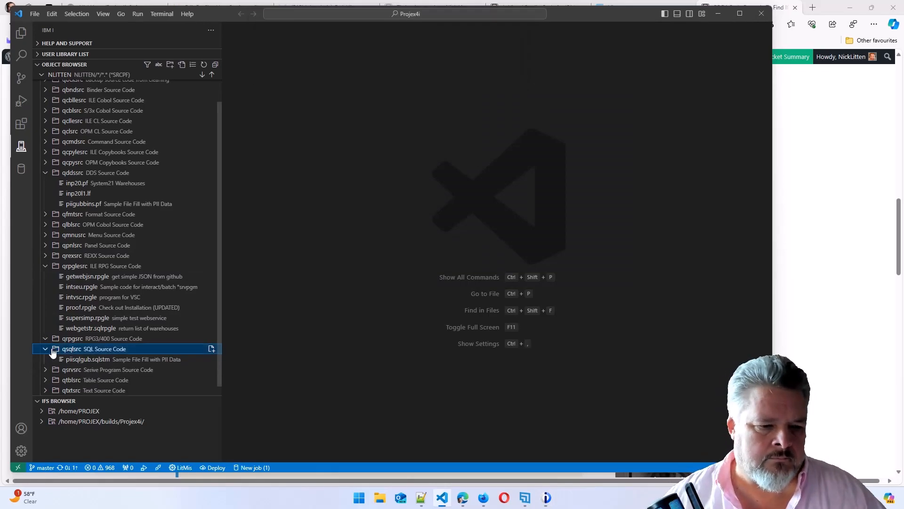
pyautogui.click(85, 359)
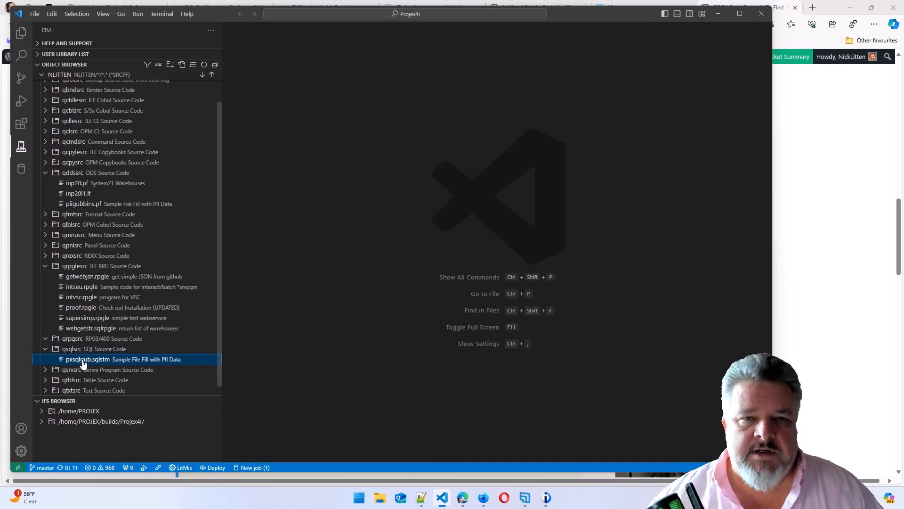
pyautogui.doubleClick(78, 358)
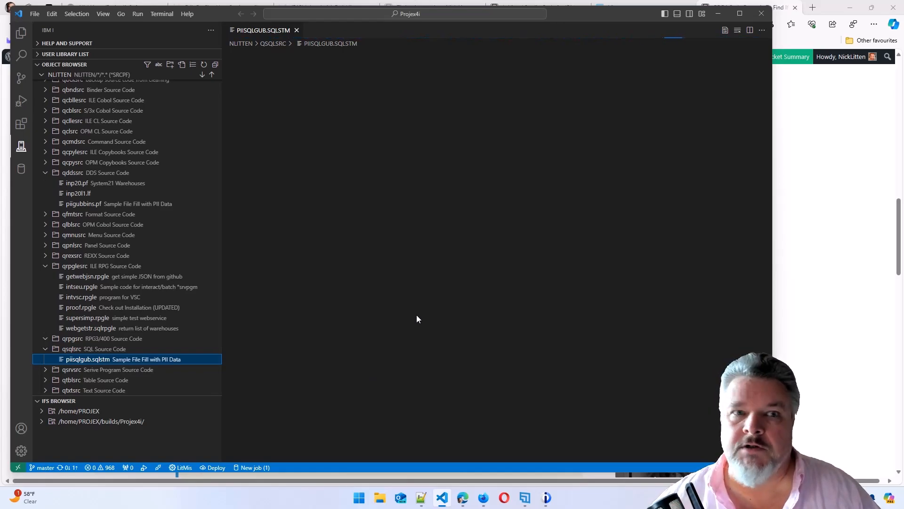
pyautogui.doubleClick(89, 359)
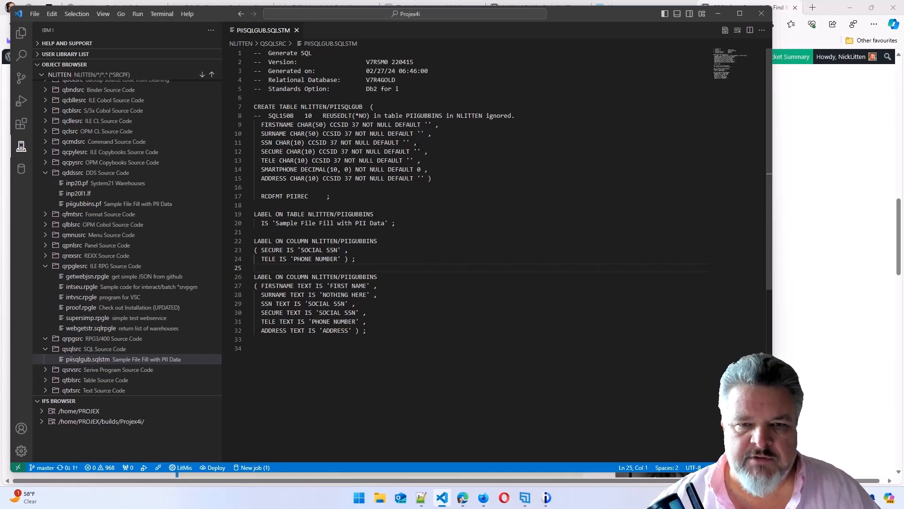
# - Replace PIIGUBBINS with PIISQLGUB in the table and column LABEL ON statements
pyautogui.doubleClick(347, 107)
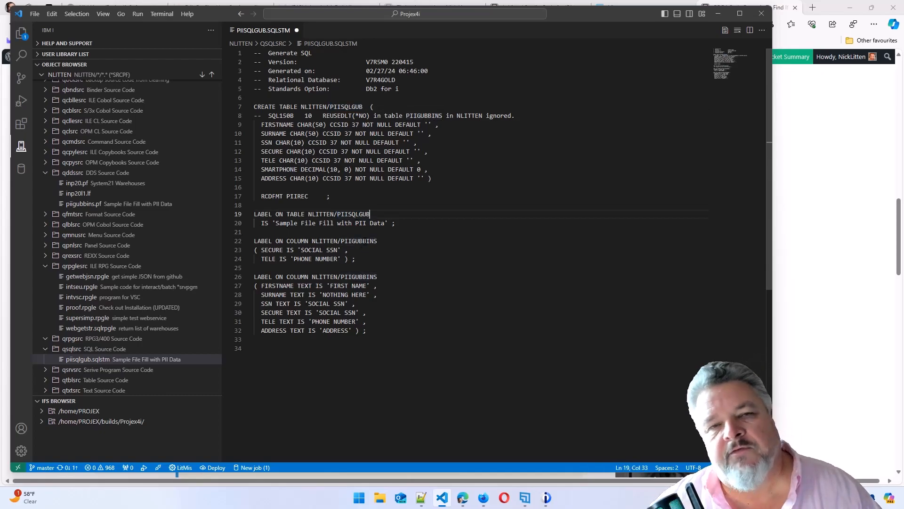
pyautogui.doubleClick(359, 240)
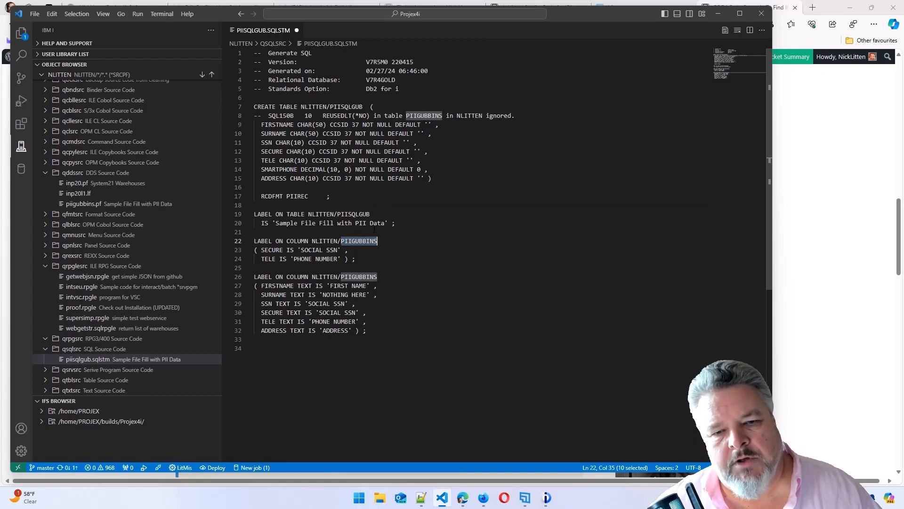
pyautogui.doubleClick(424, 116)
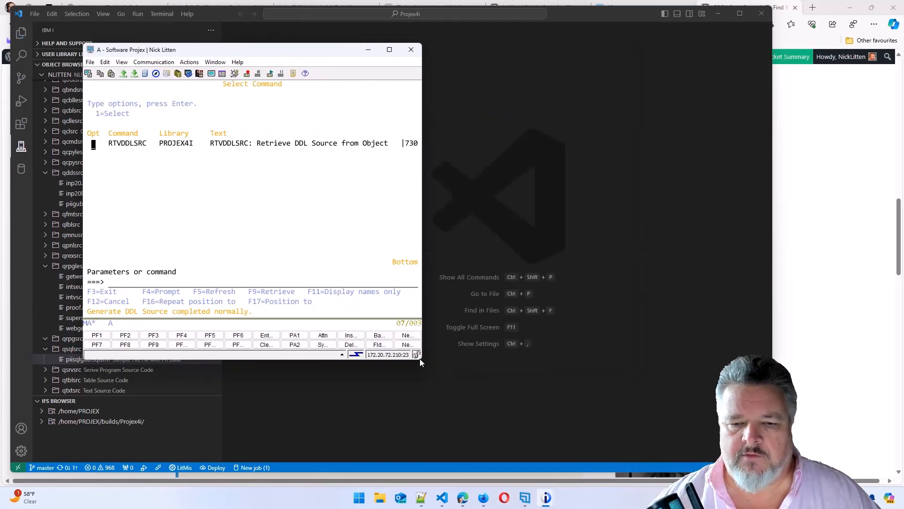
# - Enlarge the emulator and list the NLITTEN/QSQLSRC members, showing PIISQLGUB of type SQLSTM
pyautogui.click(389, 49)
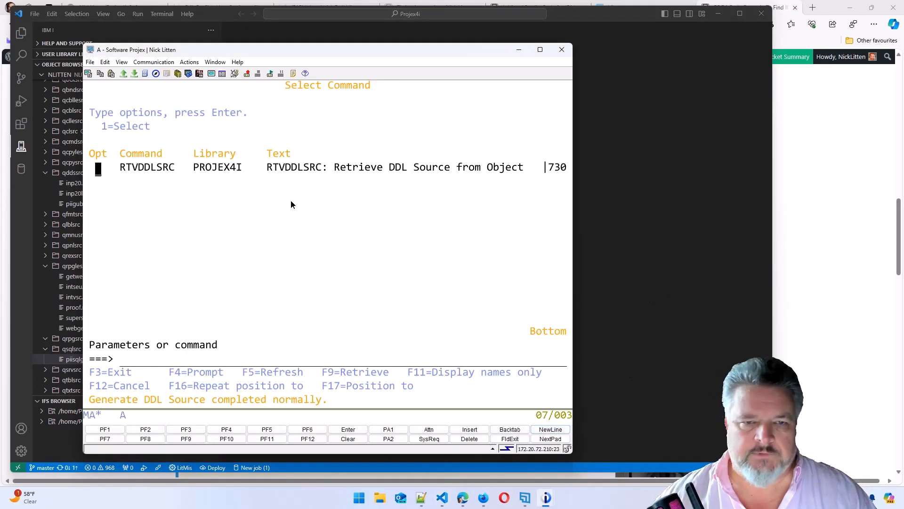
pyautogui.press('Enter')
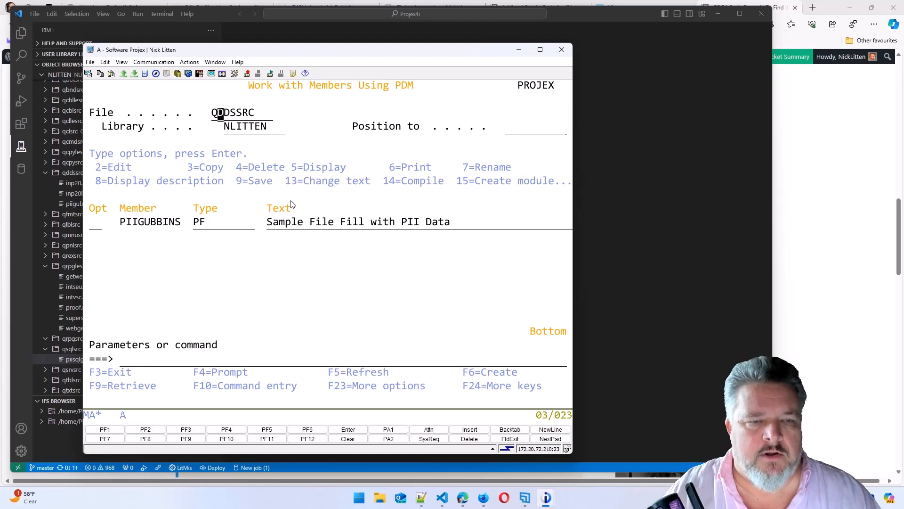
pyautogui.write('QL')
pyautogui.press('Enter')
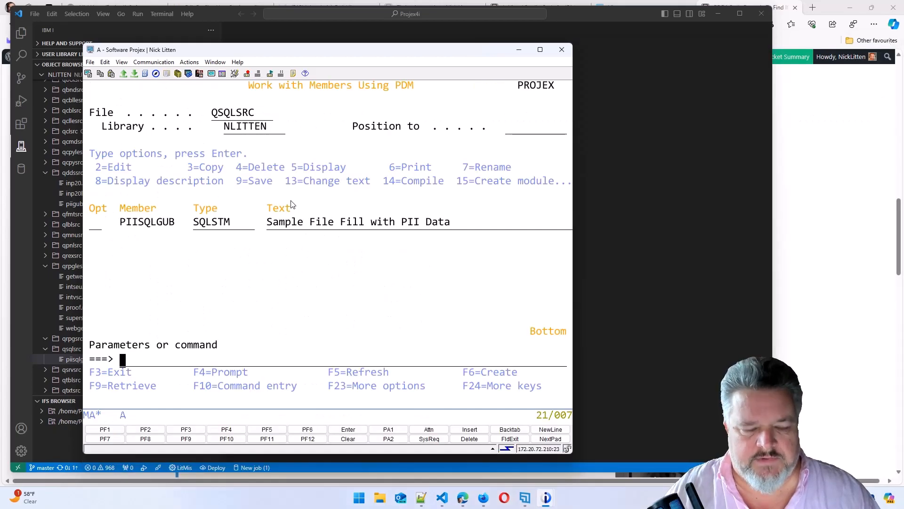
# - Run RUNSQLSTM on NLITTEN/QSQLSRC member PIISQLGUB to create the table
pyautogui.write('runsqlst')
pyautogui.write('piisql')
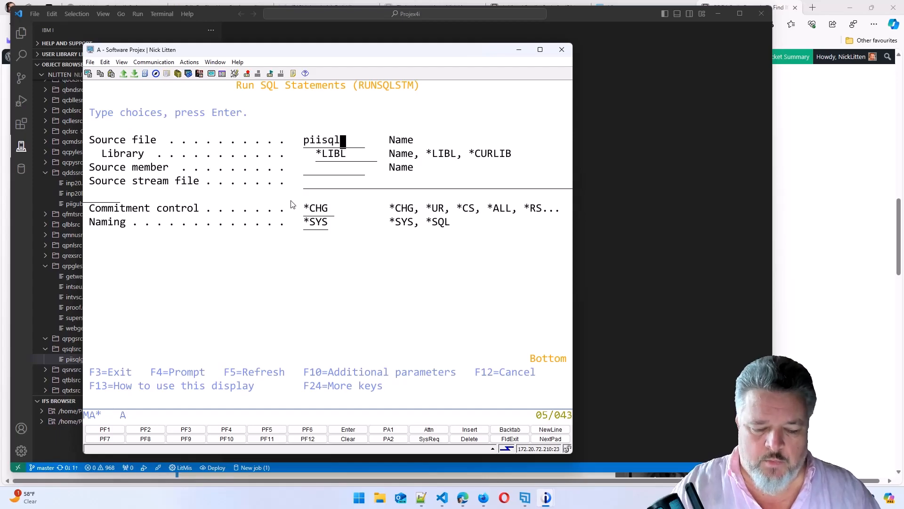
pyautogui.write('gub')
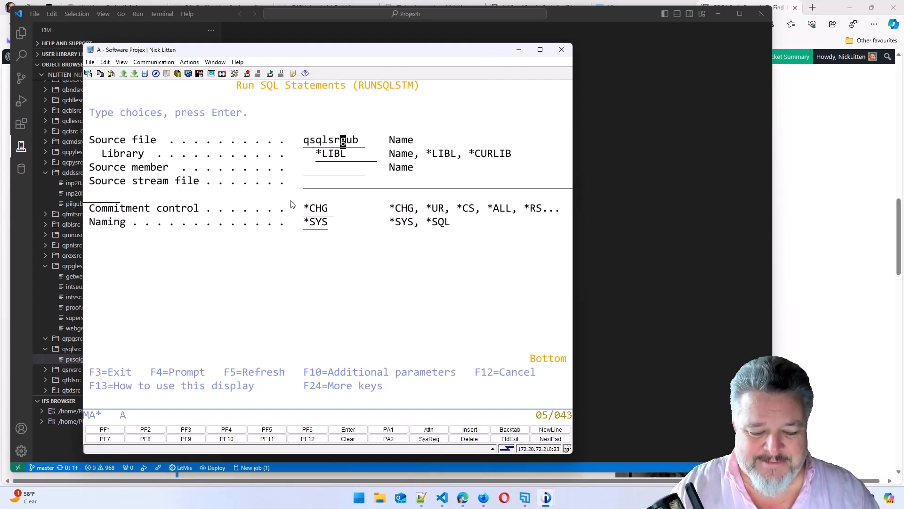
pyautogui.write('nlitte')
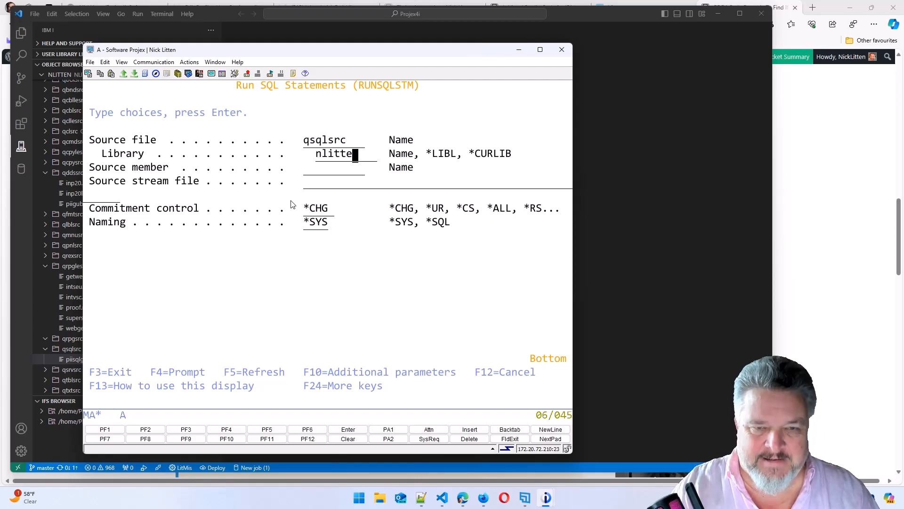
pyautogui.write('pii')
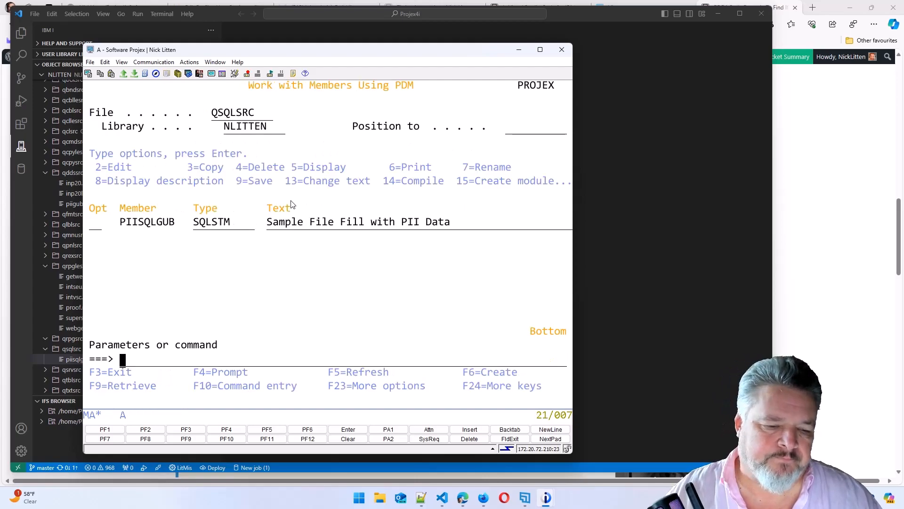
pyautogui.press('Enter')
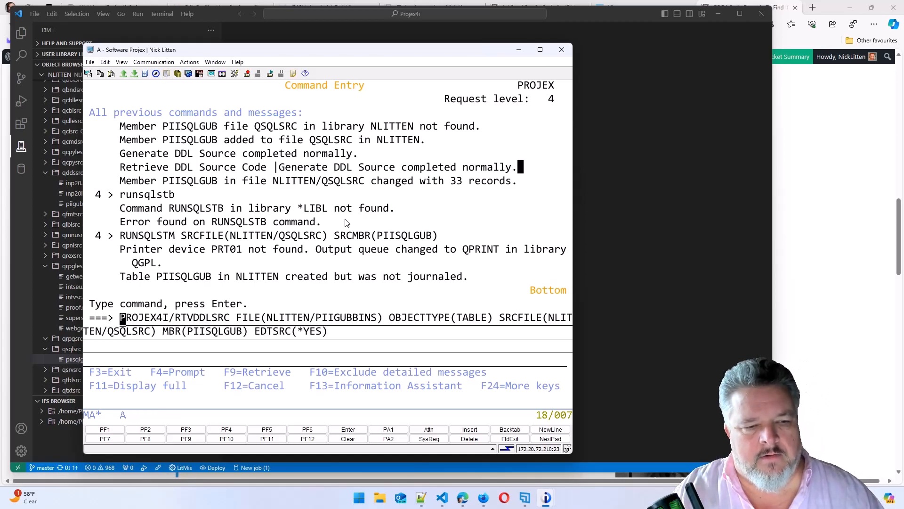
# - Run DSPFD to display the file description in the second session
pyautogui.write('dspfd piigubbins')
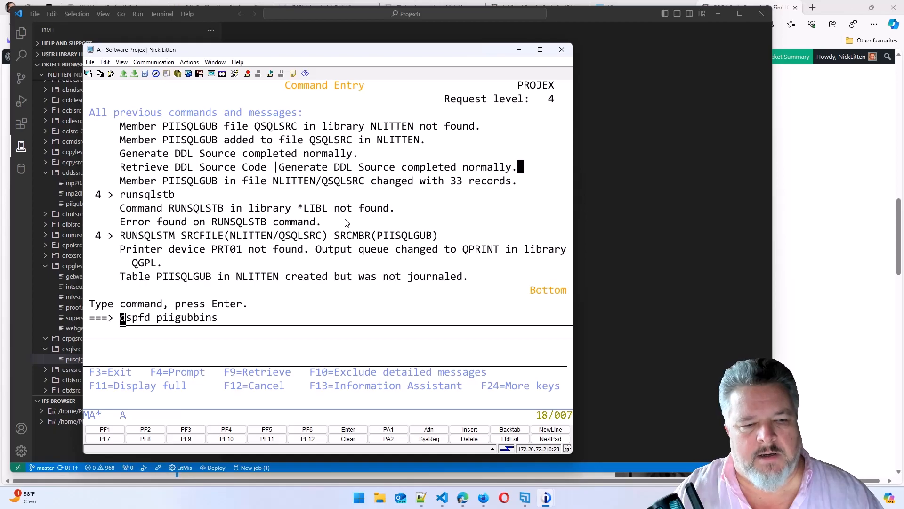
pyautogui.press('Enter')
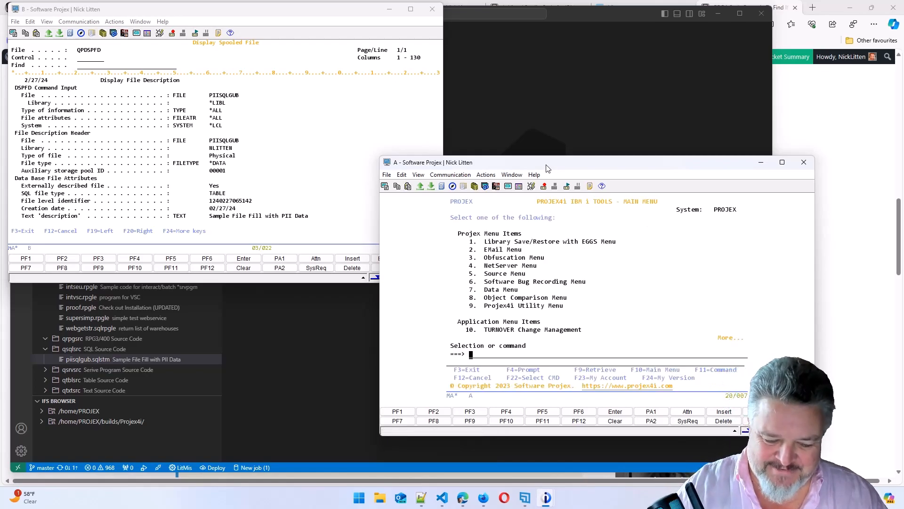
# - Display the description of the original file with DSPFD NLITTEN/PIIGUBBINS in session A
pyautogui.write('dspfd nlitten')
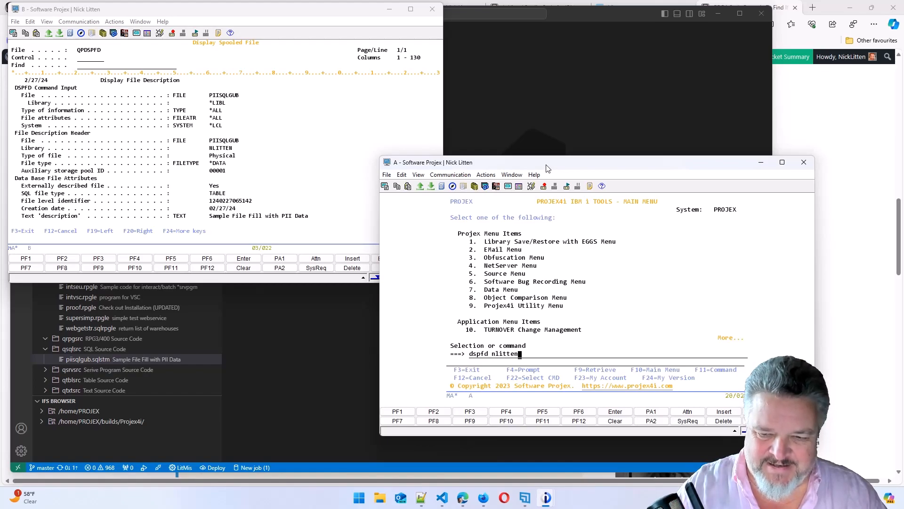
pyautogui.write('/piigub')
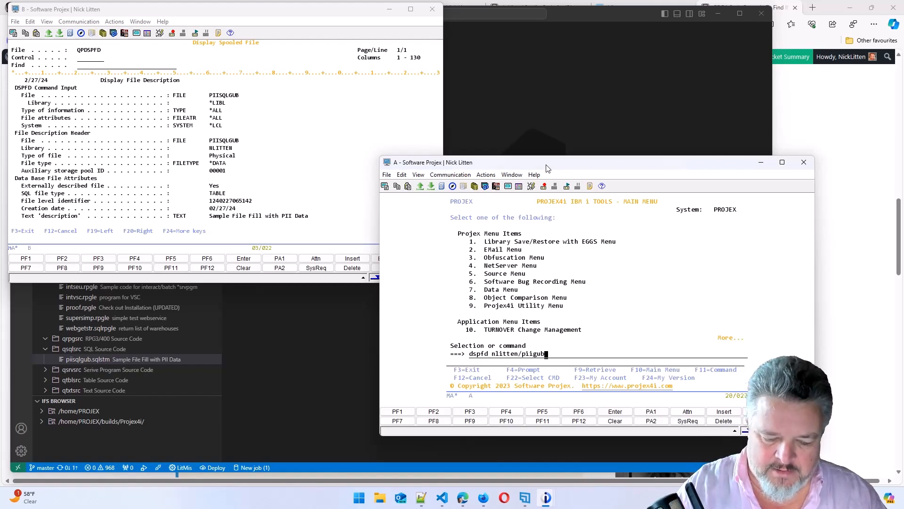
pyautogui.press('Enter')
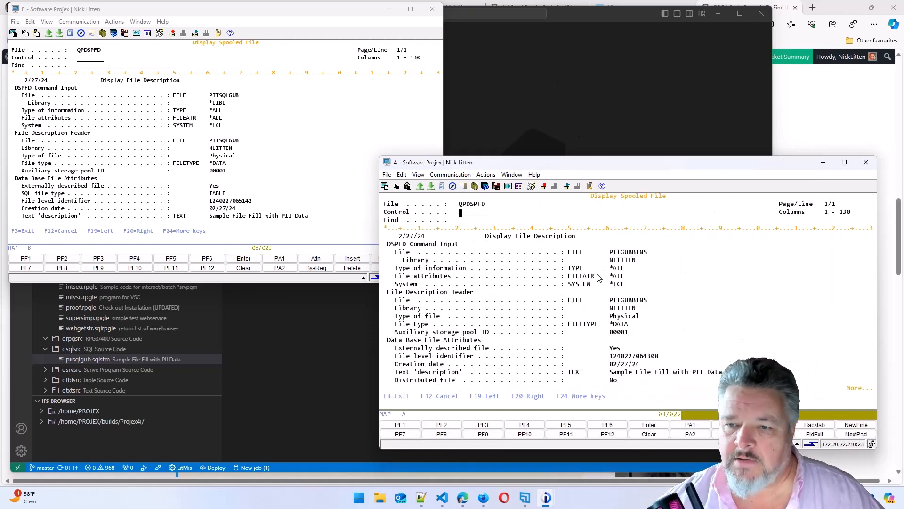
pyautogui.moveTo(632, 261)
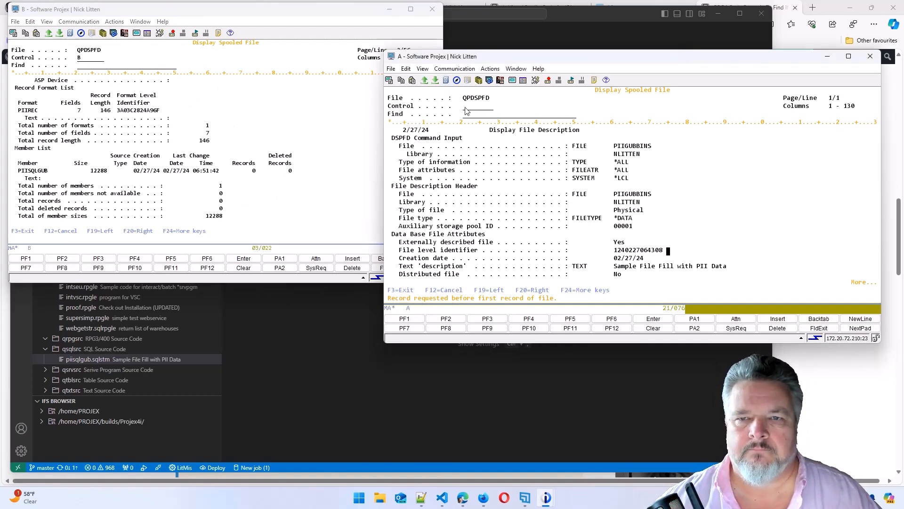
# - Page through the DSPFD output, then reopen piisqlgub.sqlstm from the VS Code Object Browser
pyautogui.press('PageDown')
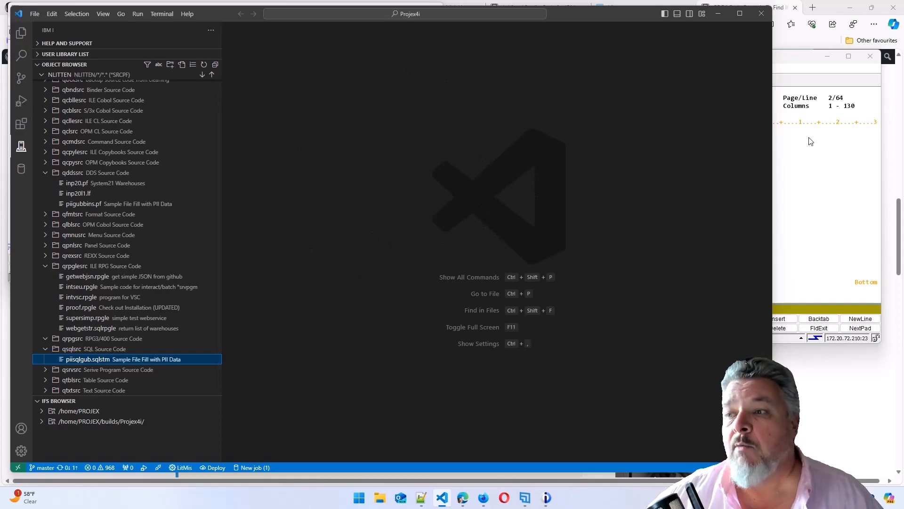
pyautogui.doubleClick(90, 358)
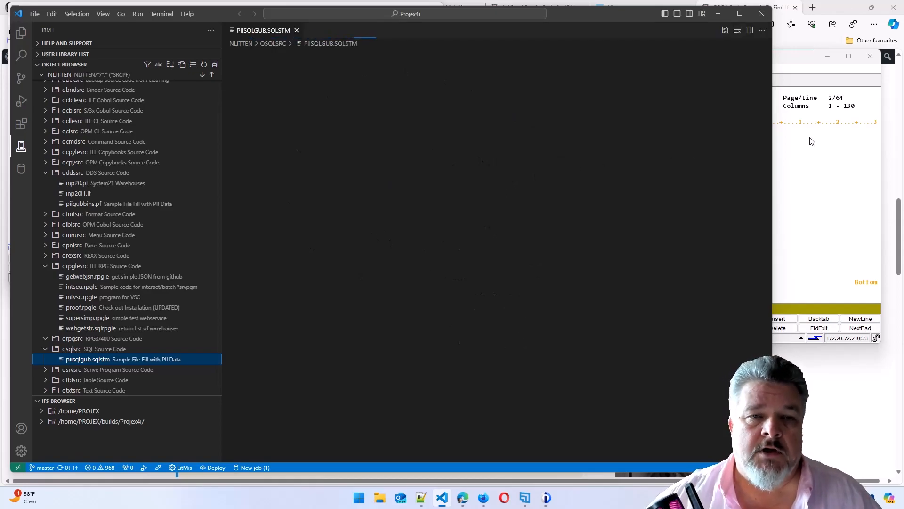